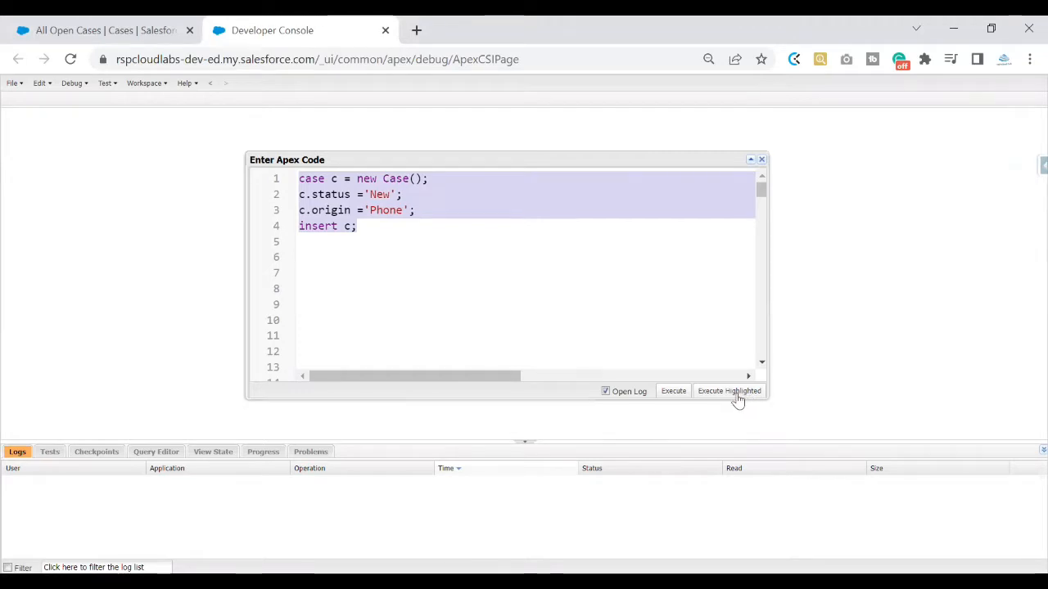
Run the Case-insert code and select the cross reference id in the resulting error dialog
{"action": "left_click", "coordinate": [727, 390]}
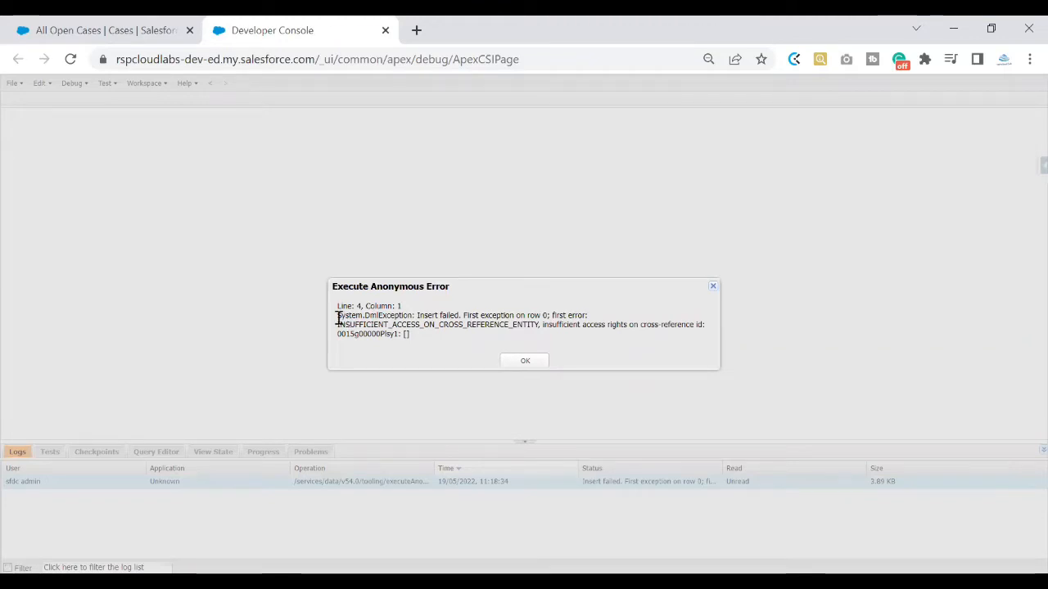
{"action": "mouse_move", "coordinate": [422, 320]}
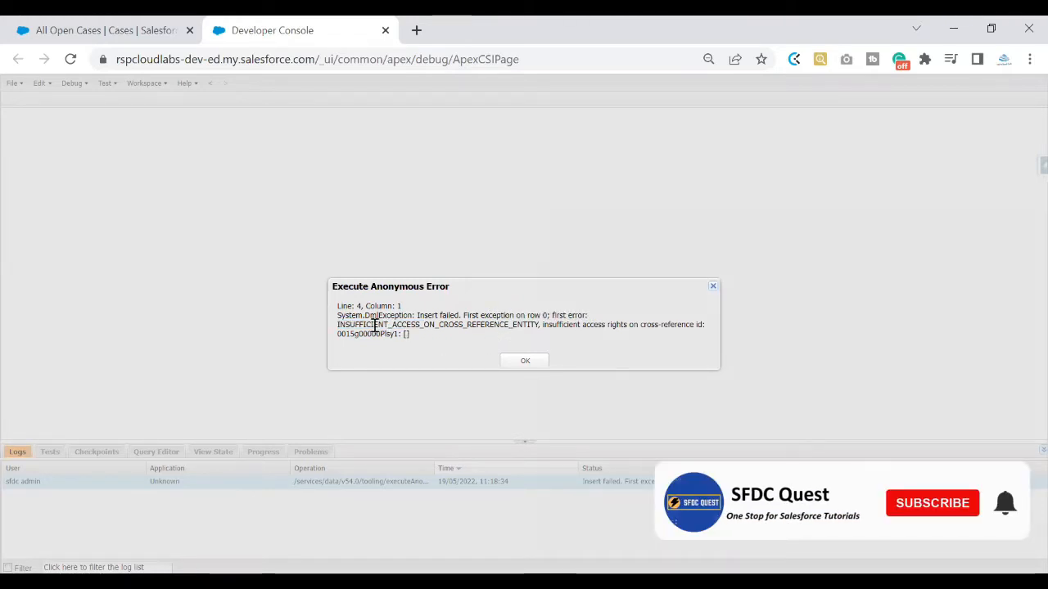
{"action": "left_click_drag", "start_coordinate": [337, 324], "coordinate": [409, 334]}
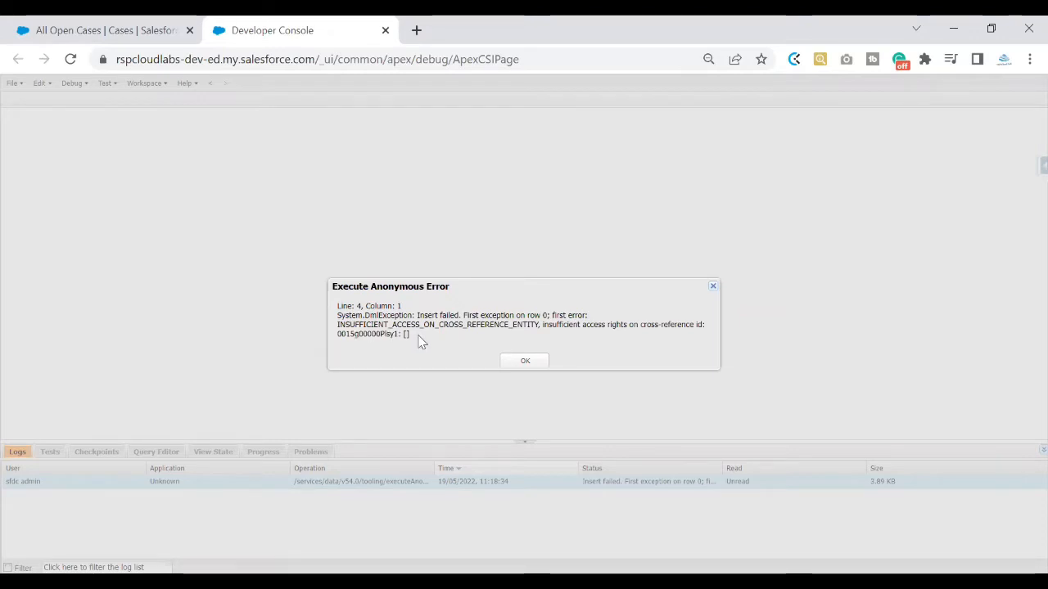
{"action": "left_click_drag", "start_coordinate": [337, 324], "coordinate": [409, 334]}
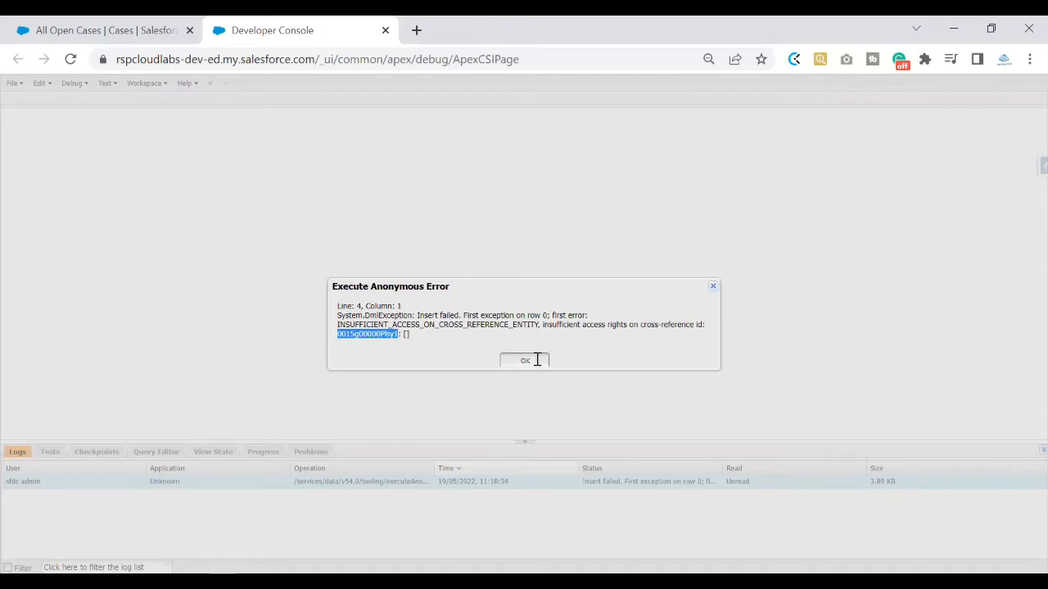
Dismiss the error and view the failed run's execution log showing the fatal DML exception
{"action": "left_click", "coordinate": [524, 361]}
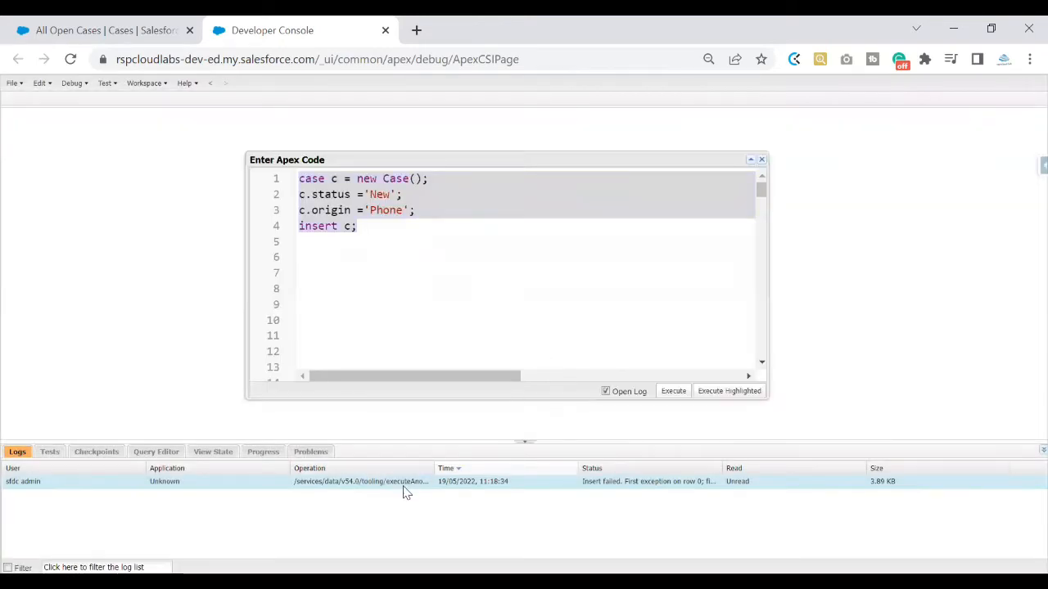
{"action": "left_click", "coordinate": [673, 390]}
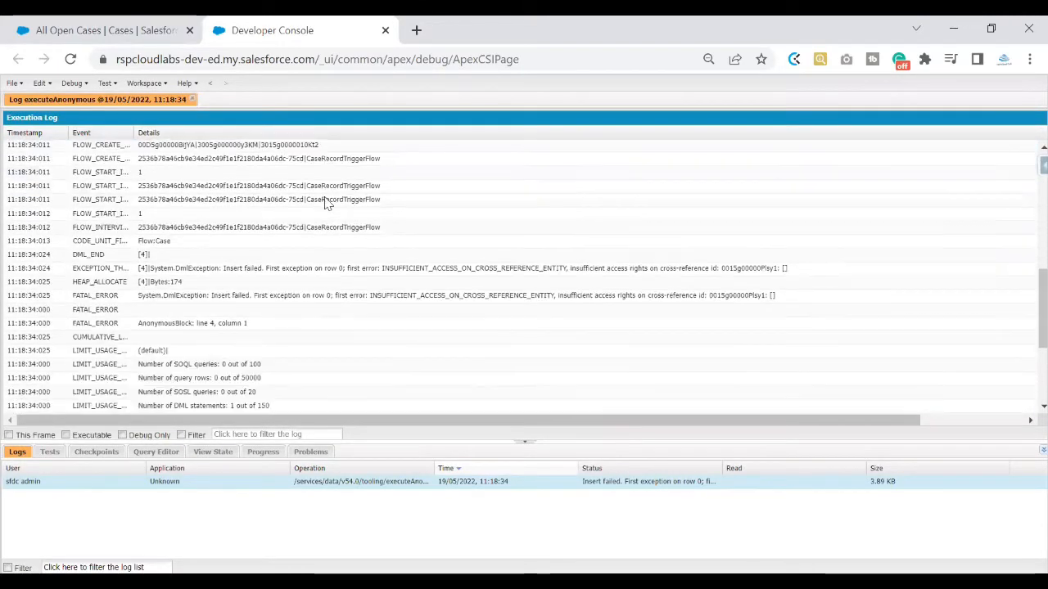
{"action": "left_click", "coordinate": [327, 269]}
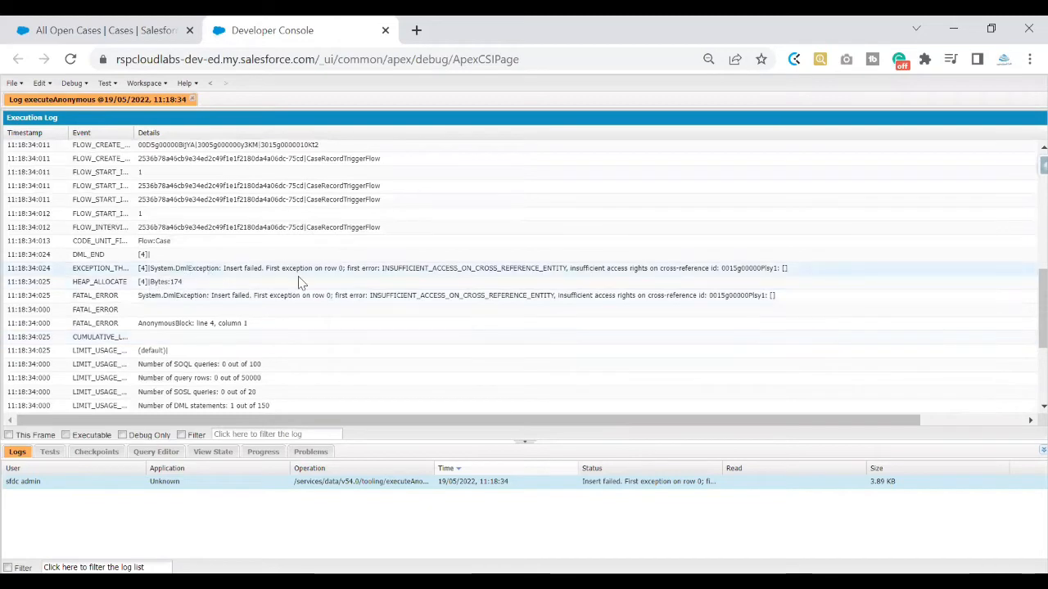
{"action": "mouse_move", "coordinate": [367, 275]}
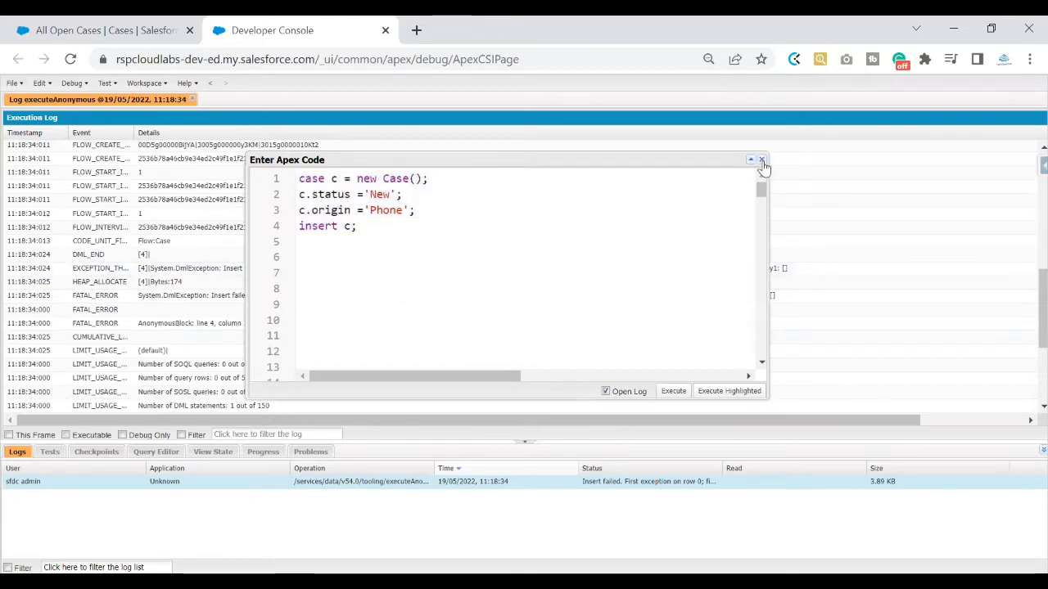
{"action": "left_click", "coordinate": [760, 159]}
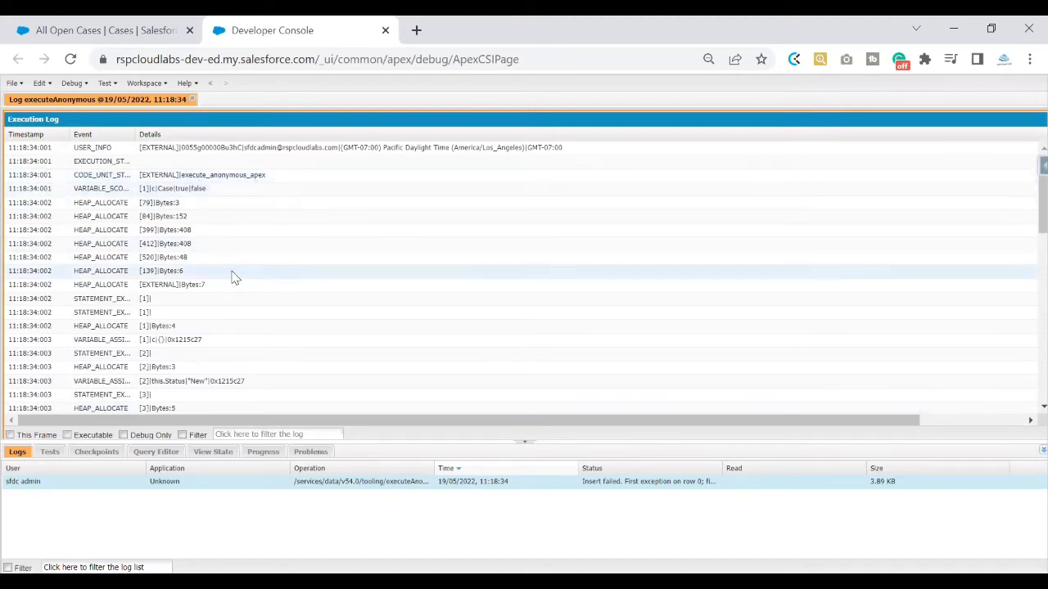
{"action": "scroll", "scroll_direction": "down", "scroll_amount": 3}
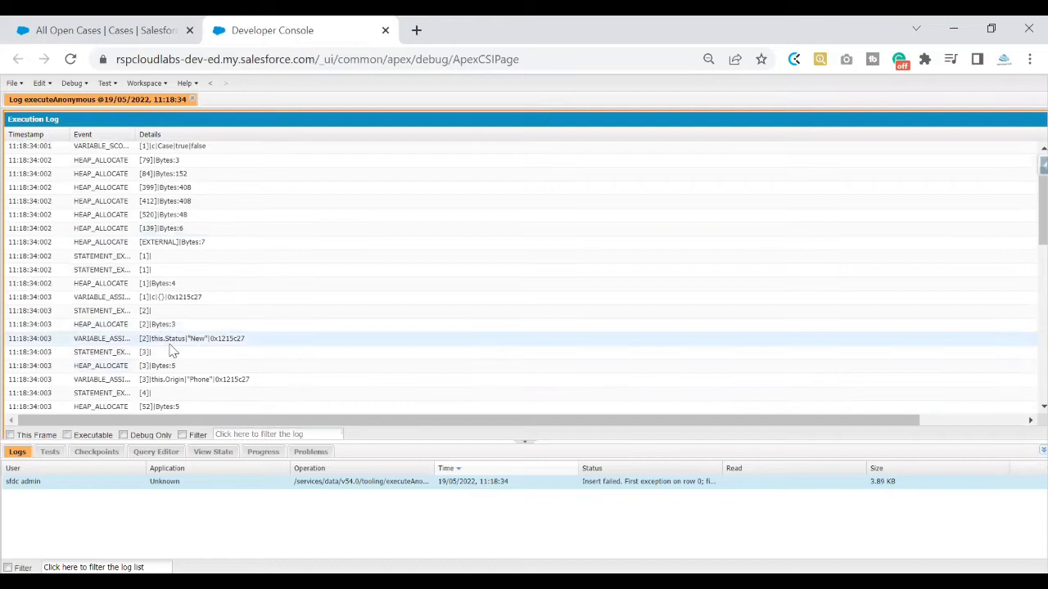
{"action": "mouse_move", "coordinate": [203, 350]}
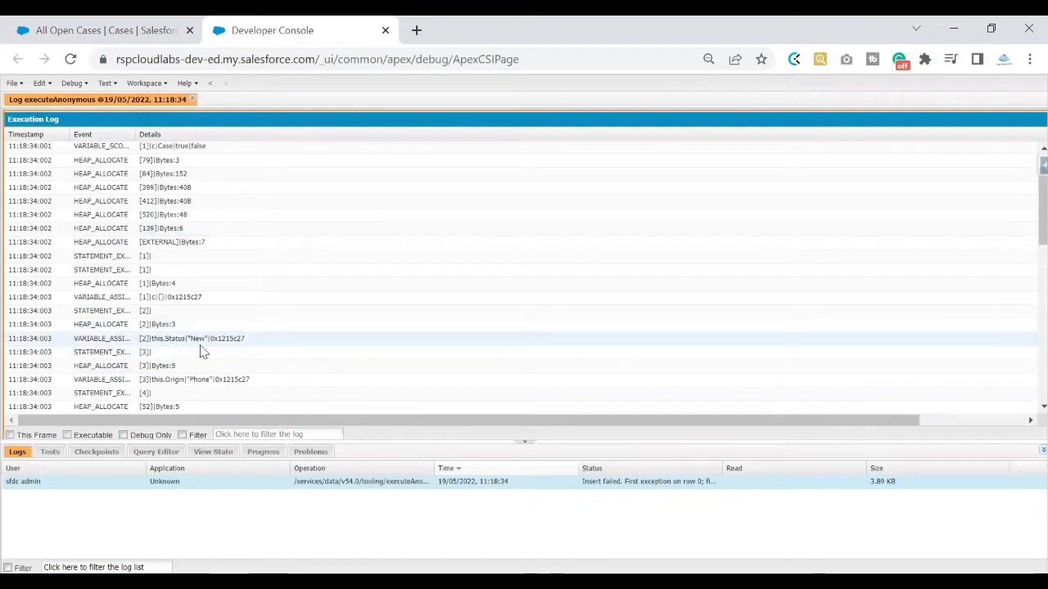
{"action": "scroll", "scroll_direction": "down", "scroll_amount": 3}
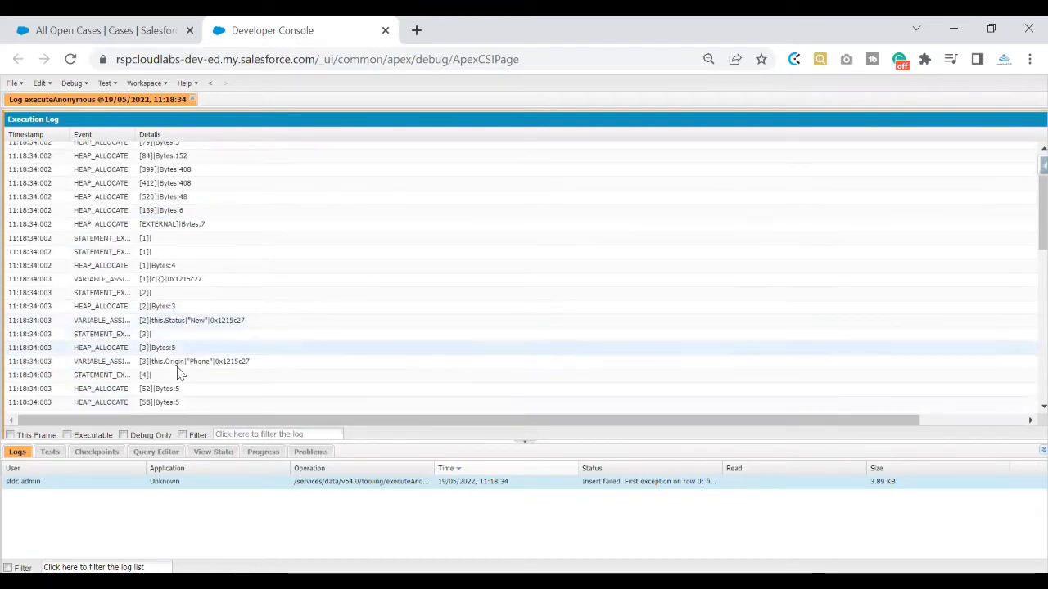
{"action": "scroll", "scroll_direction": "down", "scroll_amount": 3}
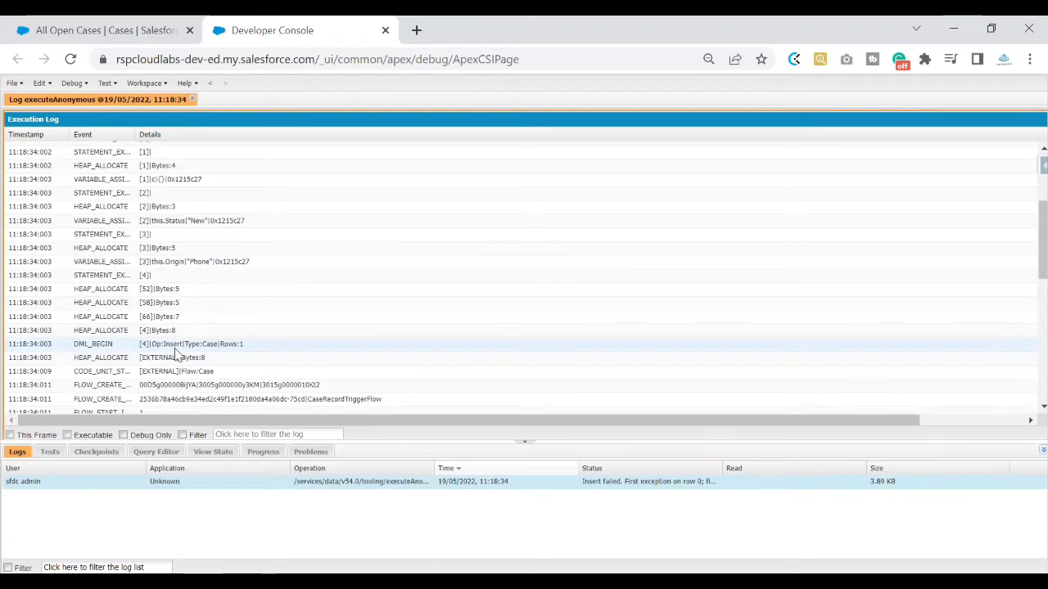
{"action": "scroll", "scroll_direction": "down", "scroll_amount": 3}
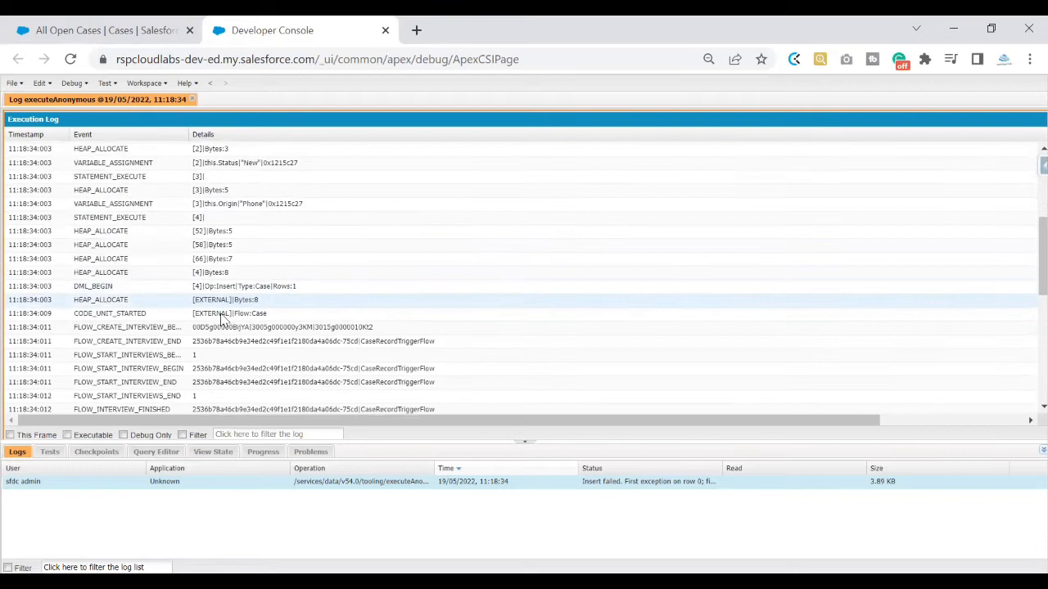
{"action": "scroll", "scroll_direction": "down", "scroll_amount": 3}
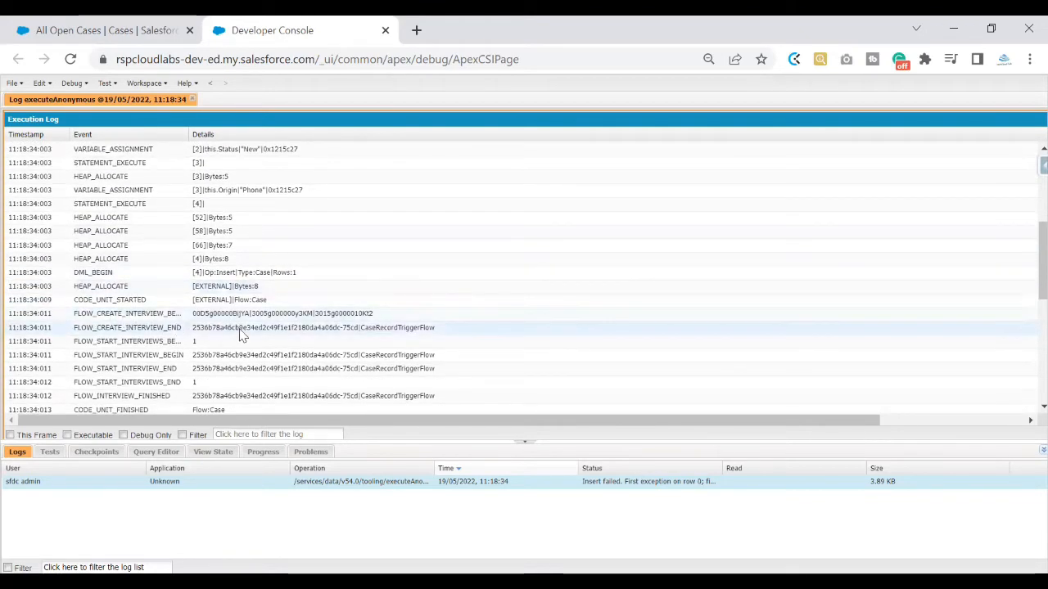
{"action": "mouse_move", "coordinate": [370, 339]}
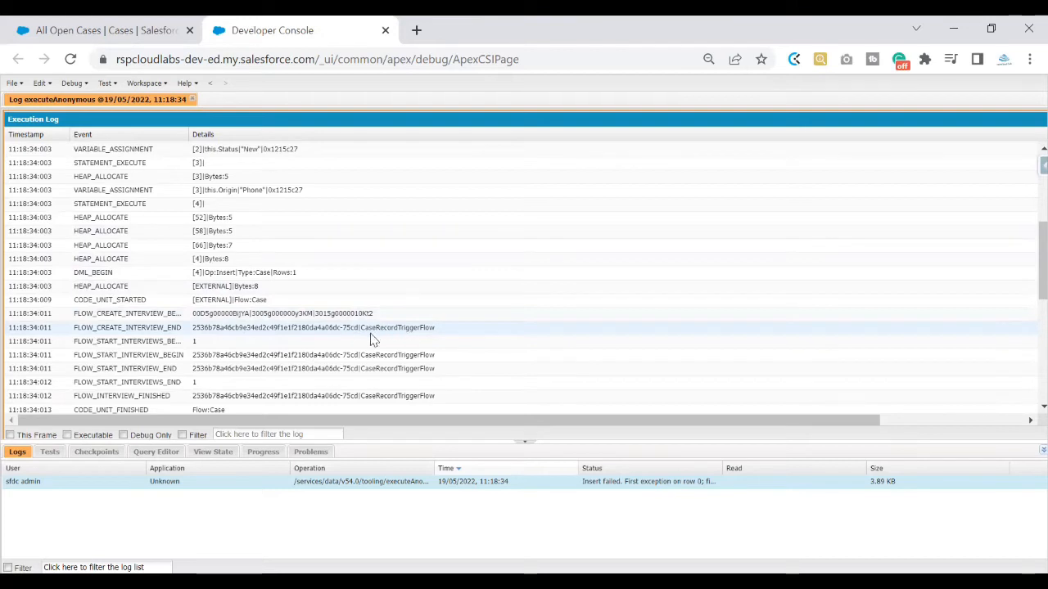
{"action": "mouse_move", "coordinate": [394, 339]}
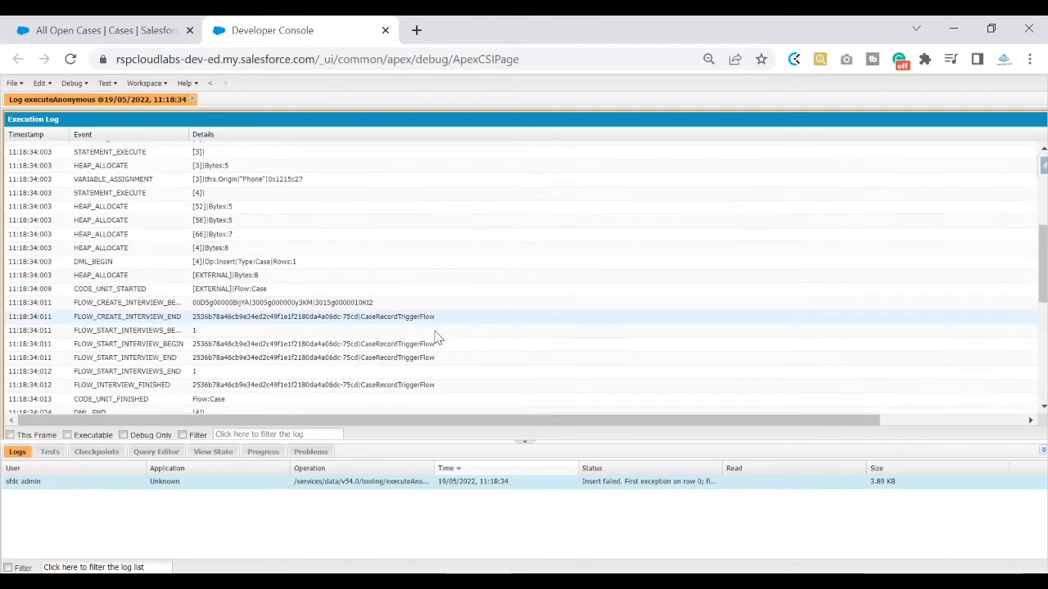
{"action": "scroll", "scroll_direction": "down", "scroll_amount": 3}
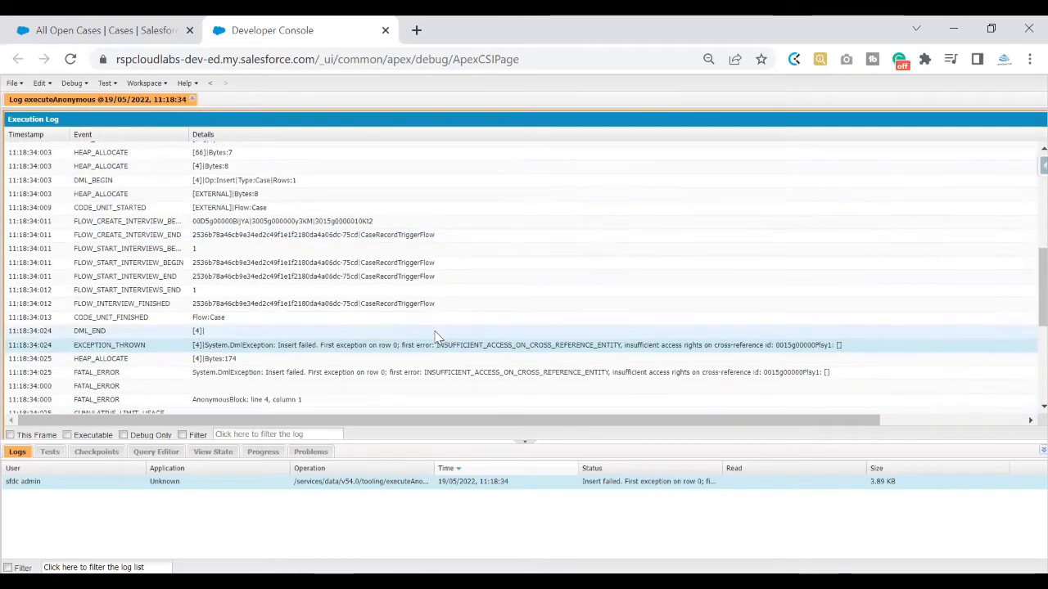
{"action": "scroll", "scroll_direction": "down", "scroll_amount": 3}
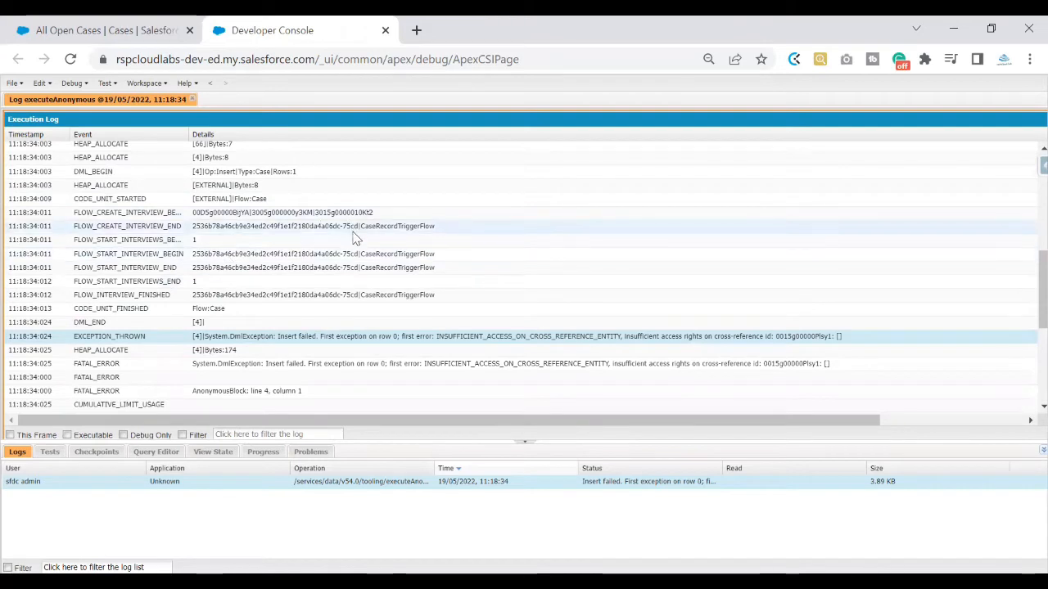
{"action": "mouse_move", "coordinate": [386, 236]}
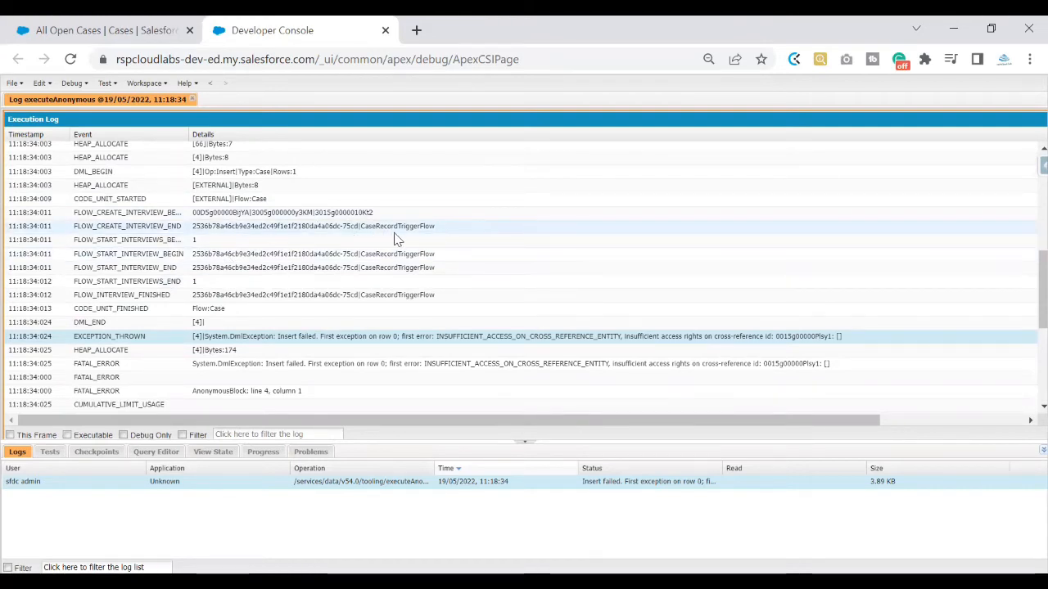
Search Quick Find for 'flow', list the Flows, and load CaseRecordTriggerFlow in Flow Builder
{"action": "left_click", "coordinate": [98, 30]}
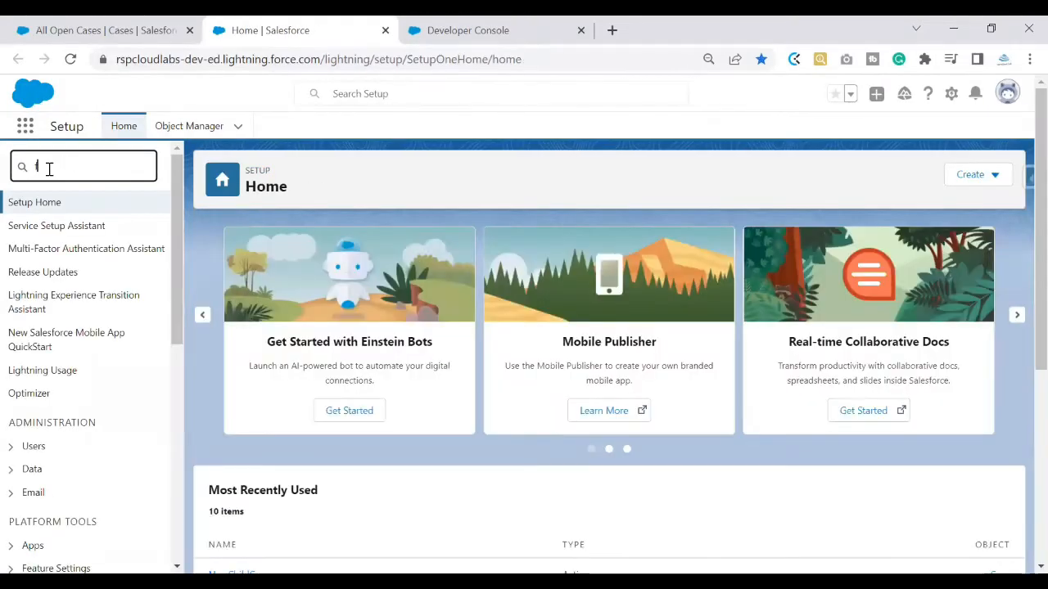
{"action": "type", "text": "low"}
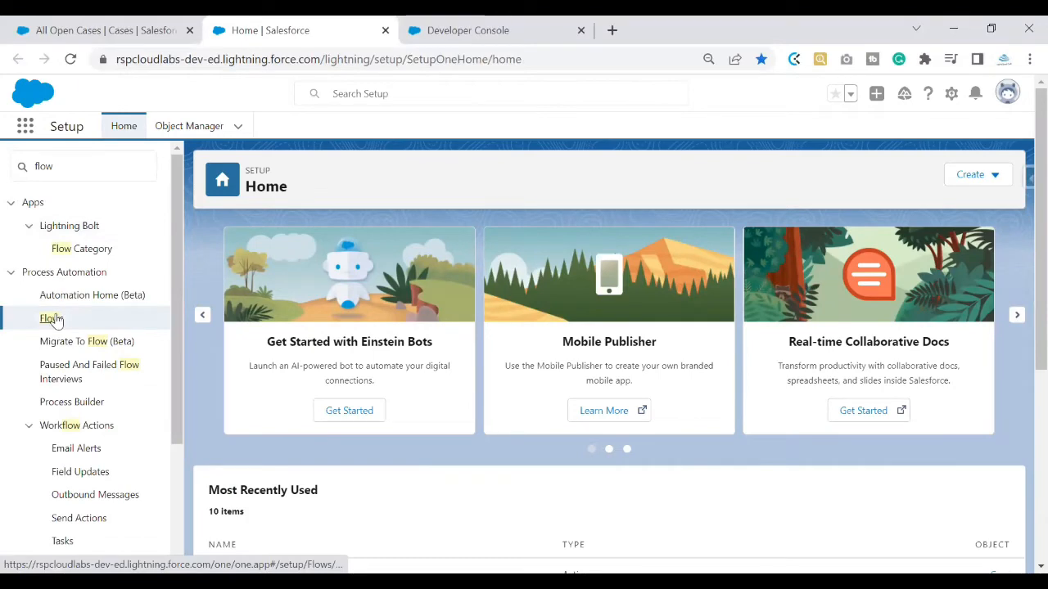
{"action": "left_click", "coordinate": [51, 318]}
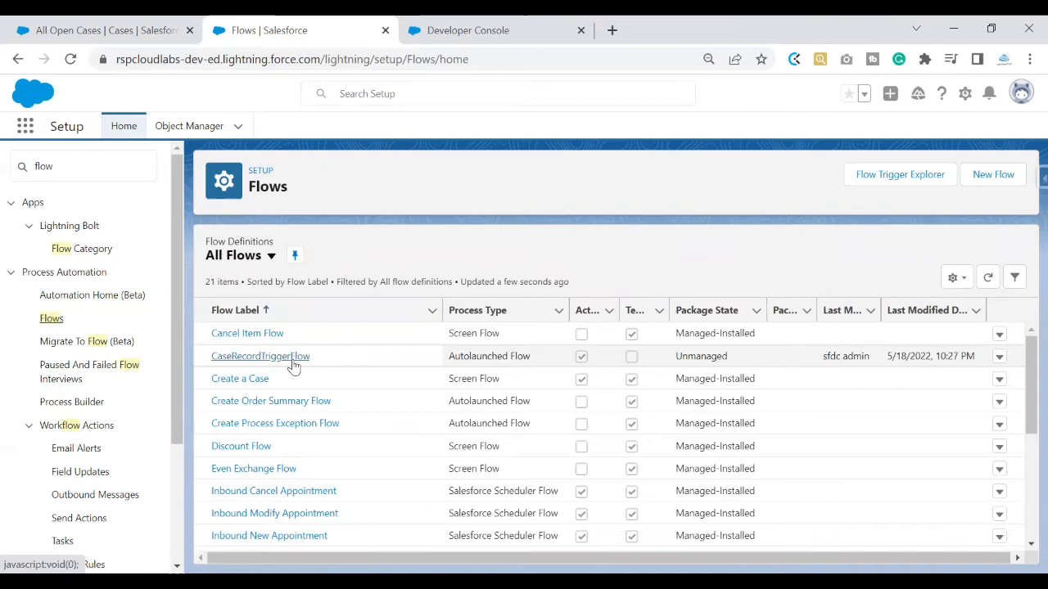
{"action": "left_click", "coordinate": [260, 357]}
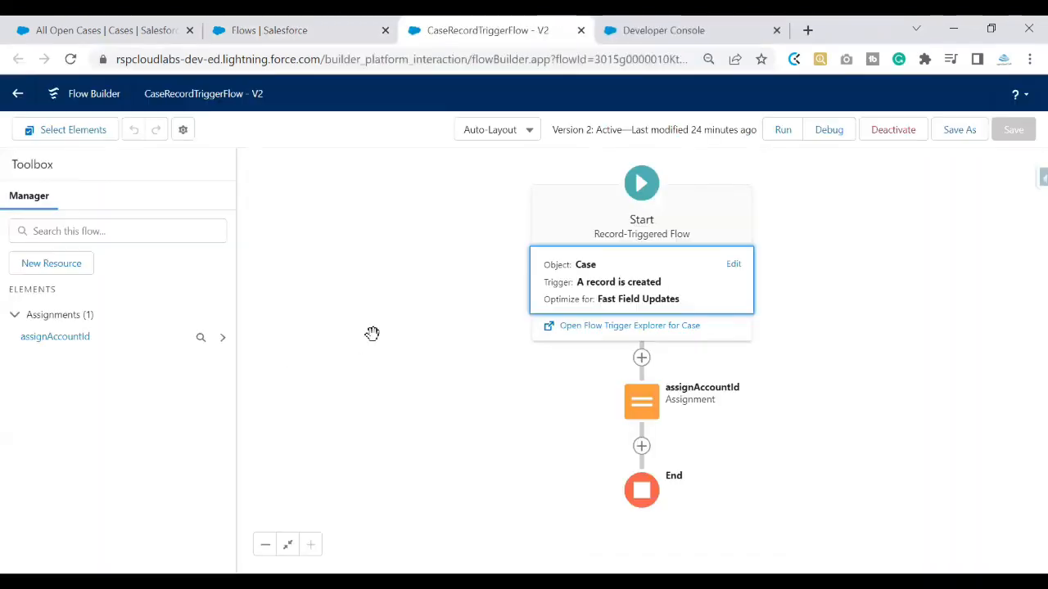
{"action": "mouse_move", "coordinate": [618, 98]}
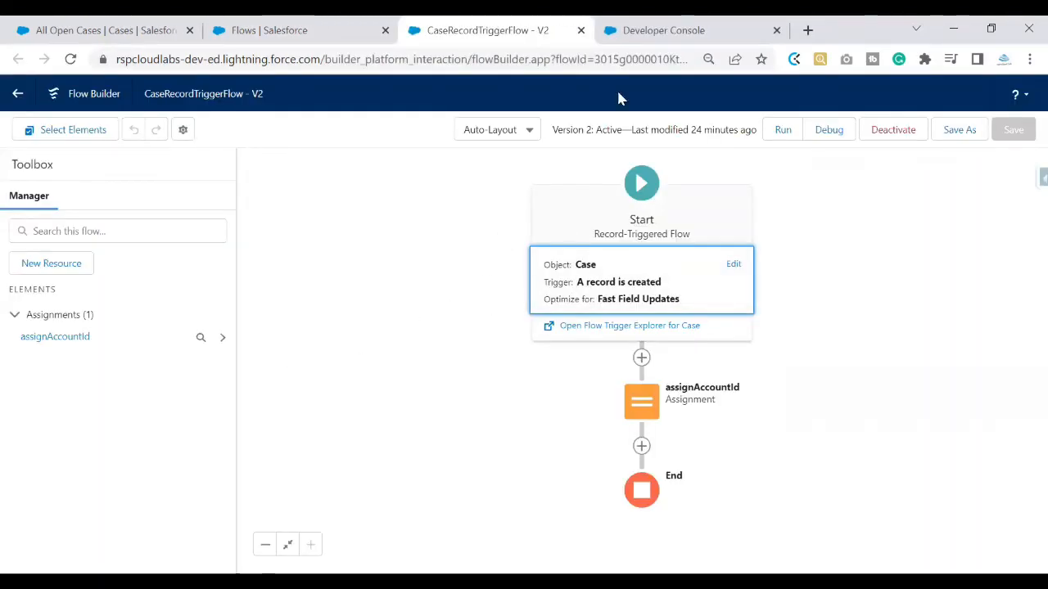
Recheck the failed run's exception in the Developer Console execution log
{"action": "left_click", "coordinate": [663, 30]}
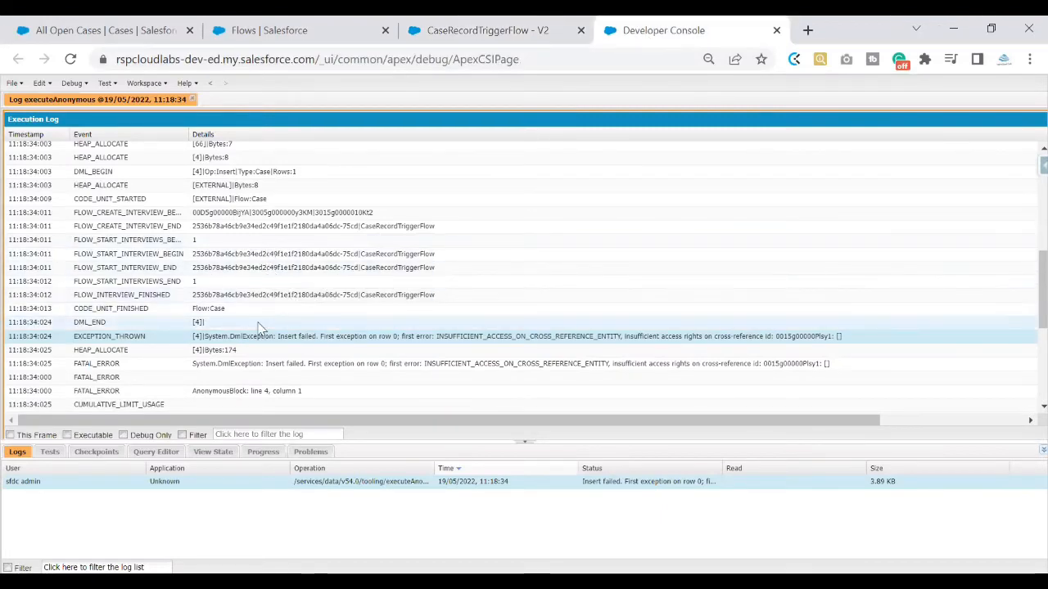
{"action": "scroll", "scroll_direction": "down", "scroll_amount": 3}
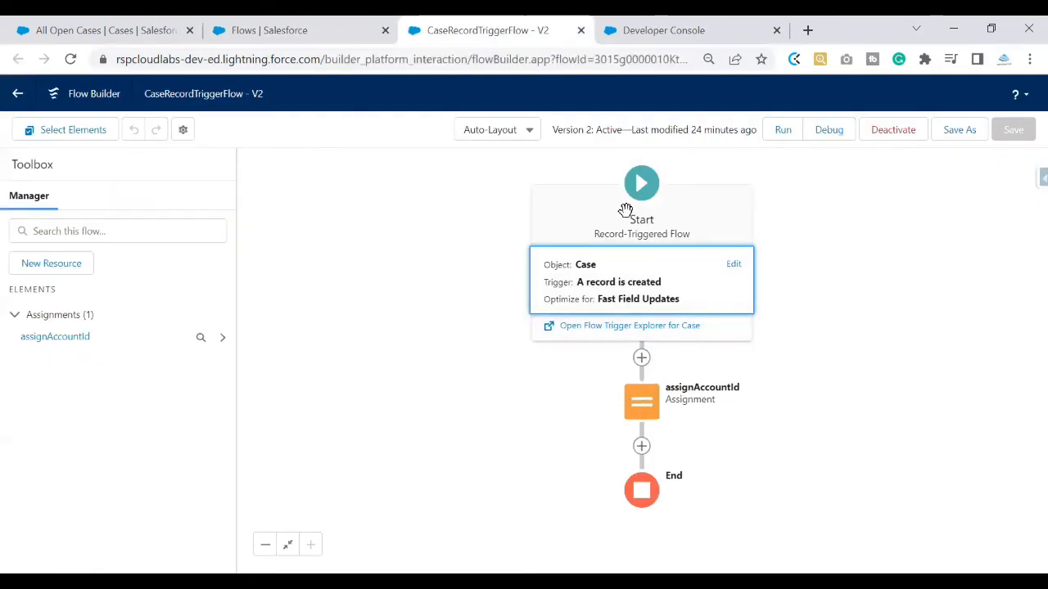
{"action": "mouse_move", "coordinate": [645, 297]}
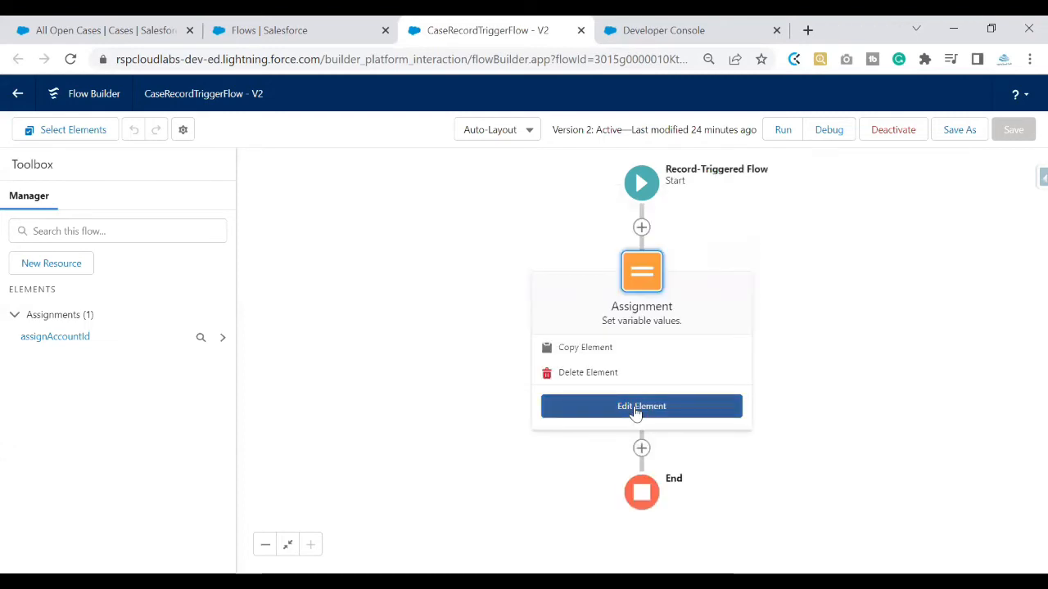
Reveal assignAccountId's hard-coded Account ID value, then switch to the All Open Cases list
{"action": "left_click", "coordinate": [642, 406]}
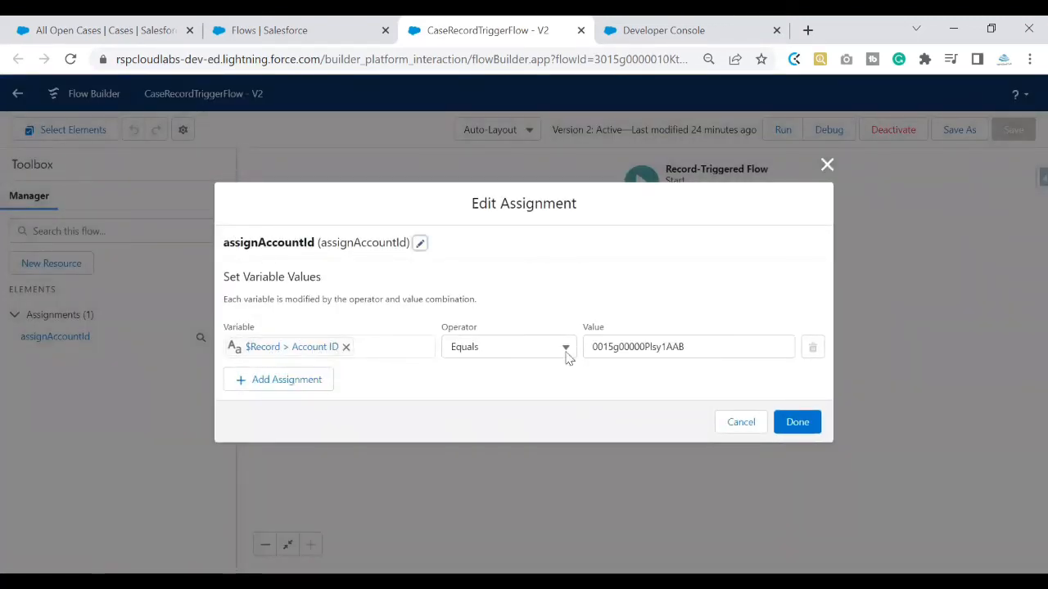
{"action": "left_click", "coordinate": [687, 347]}
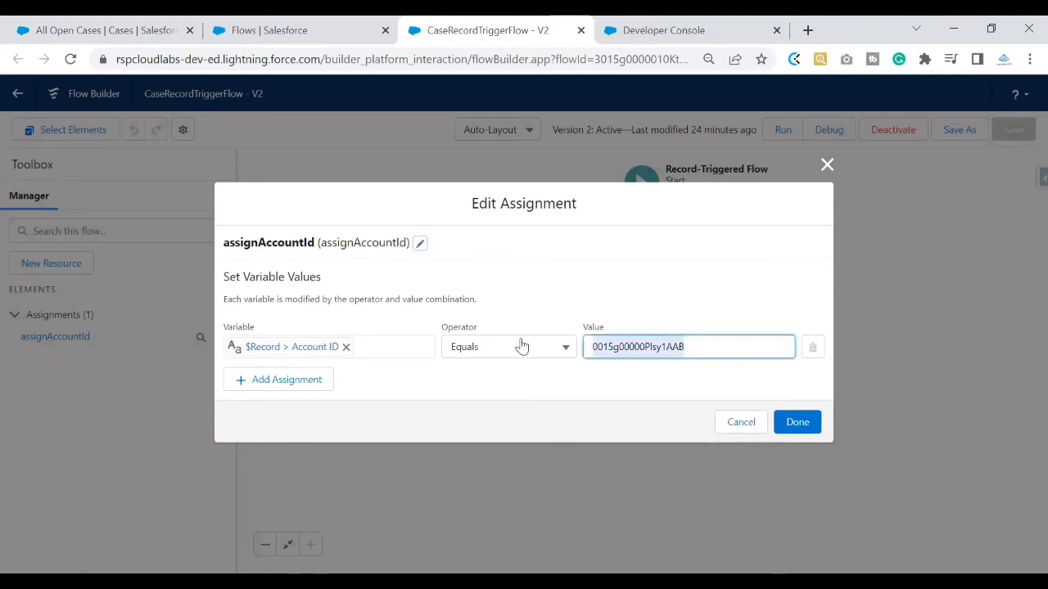
{"action": "left_click", "coordinate": [619, 347]}
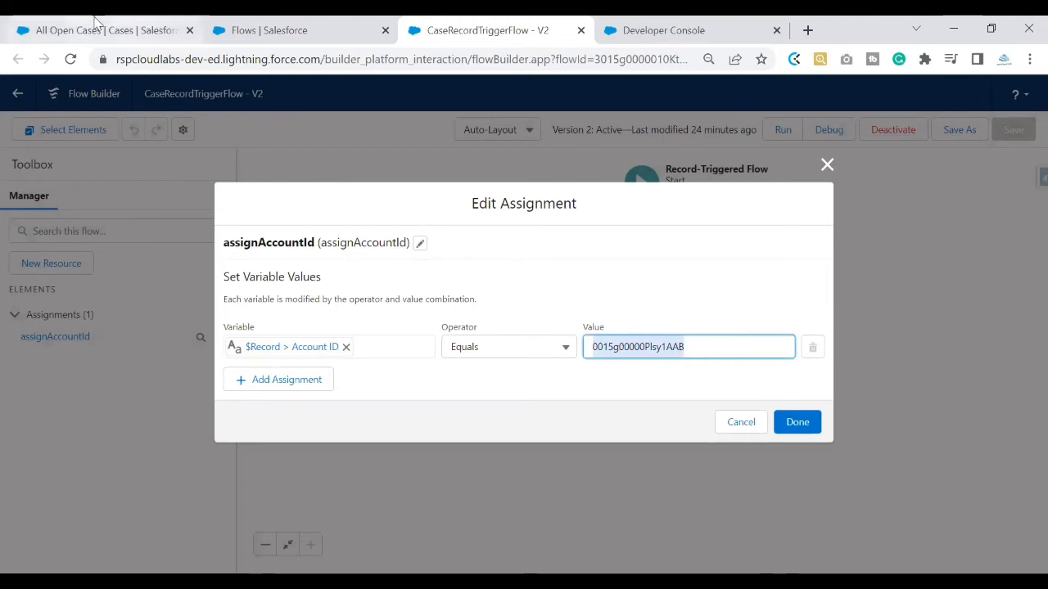
{"action": "left_click", "coordinate": [98, 30]}
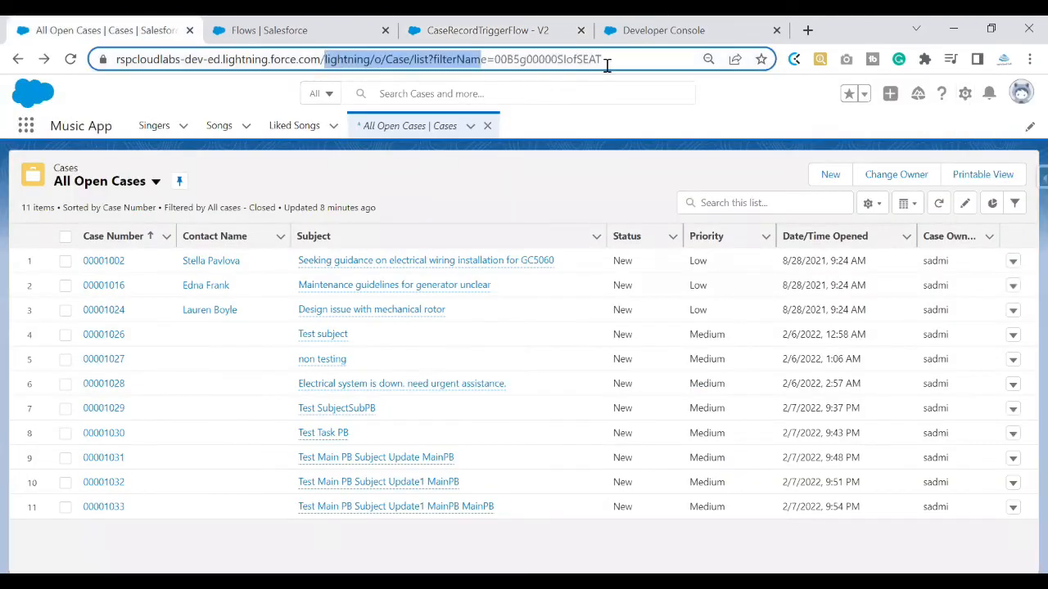
Browse to Account 0015g00000PIsy1AAB, confirm it does not exist against the log, and return to Flows
{"action": "type", "text": "https://rspcloudlabs-dev-ed.lightning.force.com/0015g00000PIsy1AAB"}
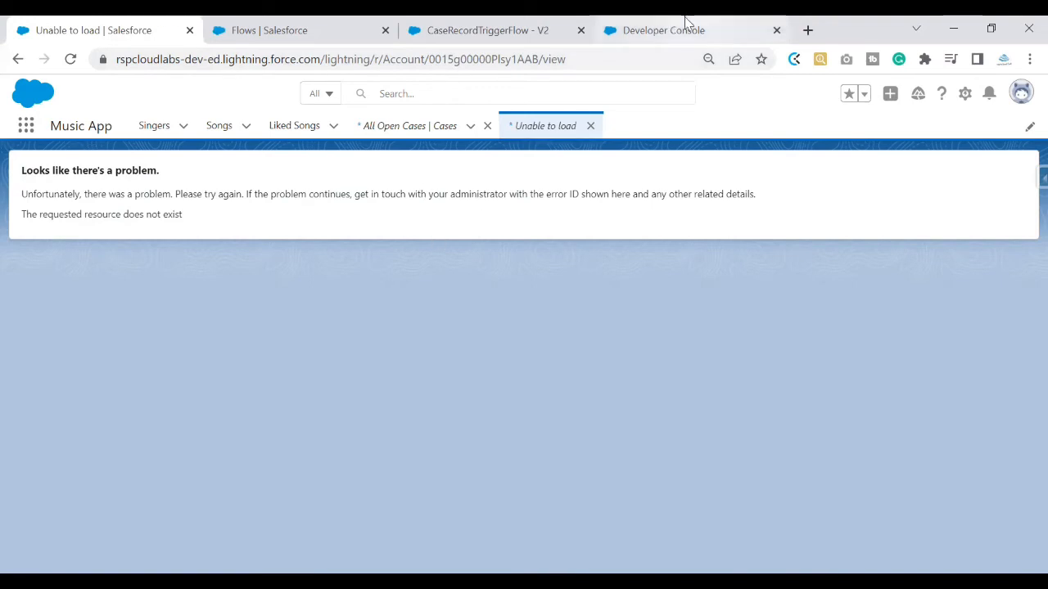
{"action": "left_click", "coordinate": [663, 30]}
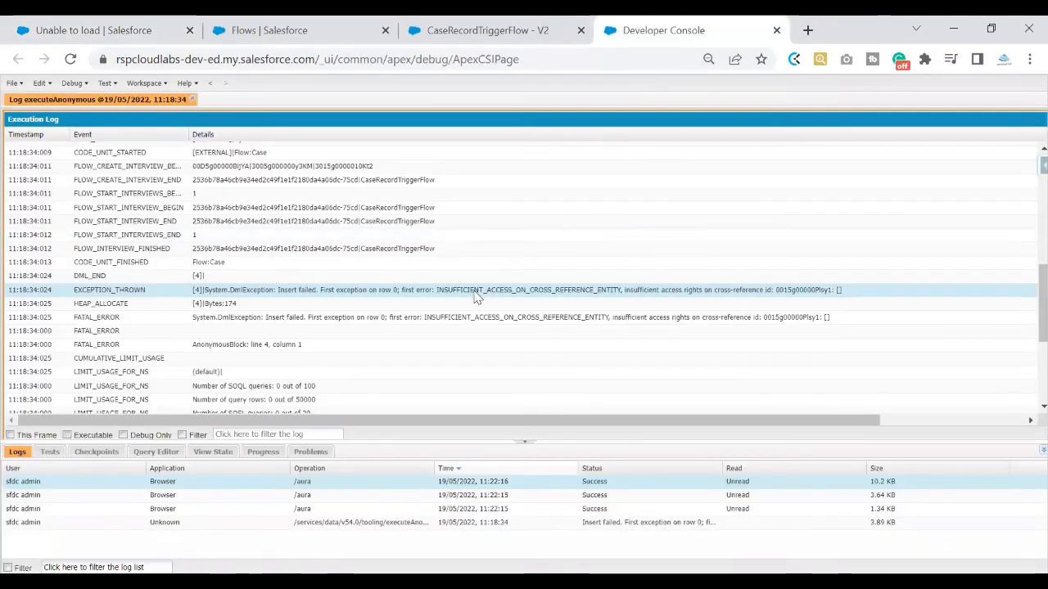
{"action": "mouse_move", "coordinate": [527, 306]}
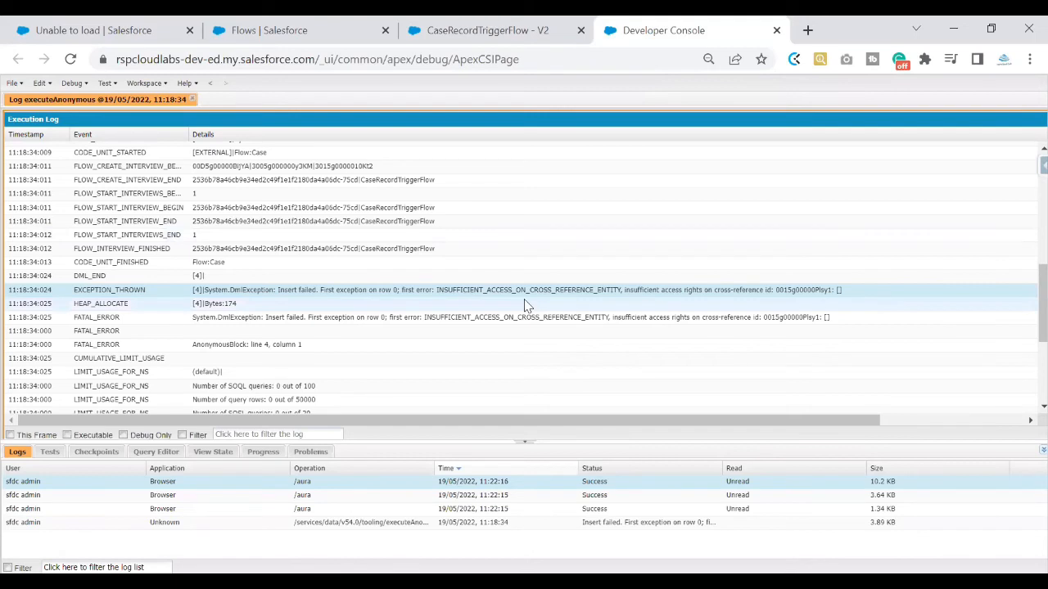
{"action": "mouse_move", "coordinate": [636, 301]}
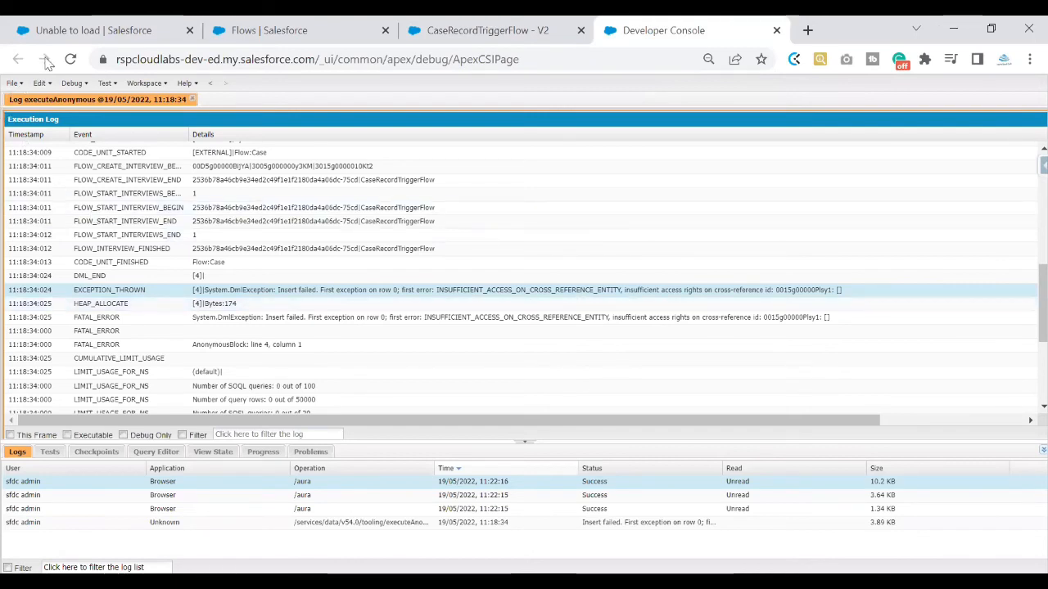
{"action": "left_click", "coordinate": [95, 30]}
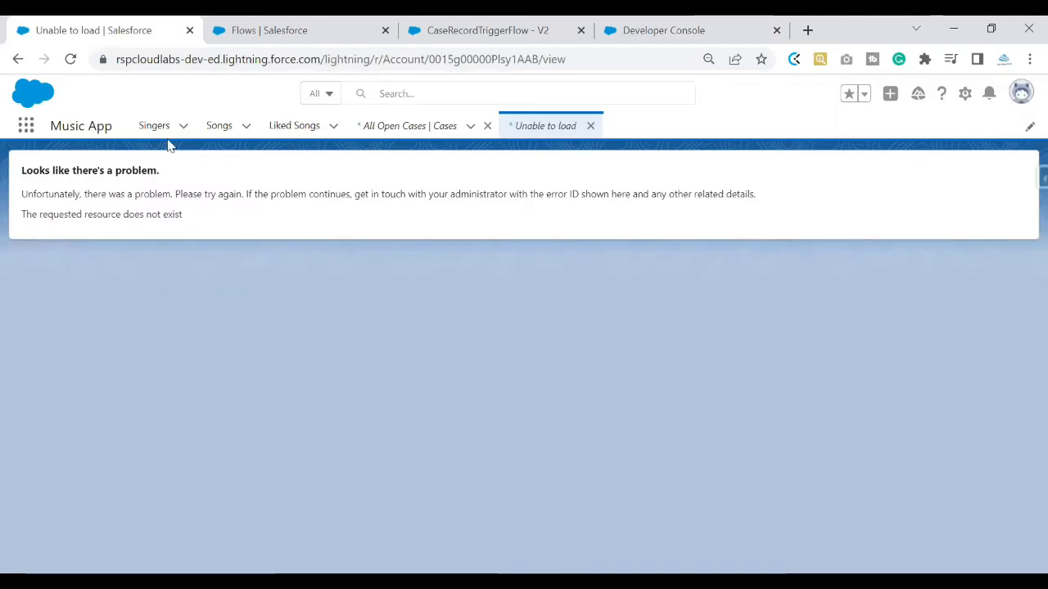
{"action": "mouse_move", "coordinate": [170, 193]}
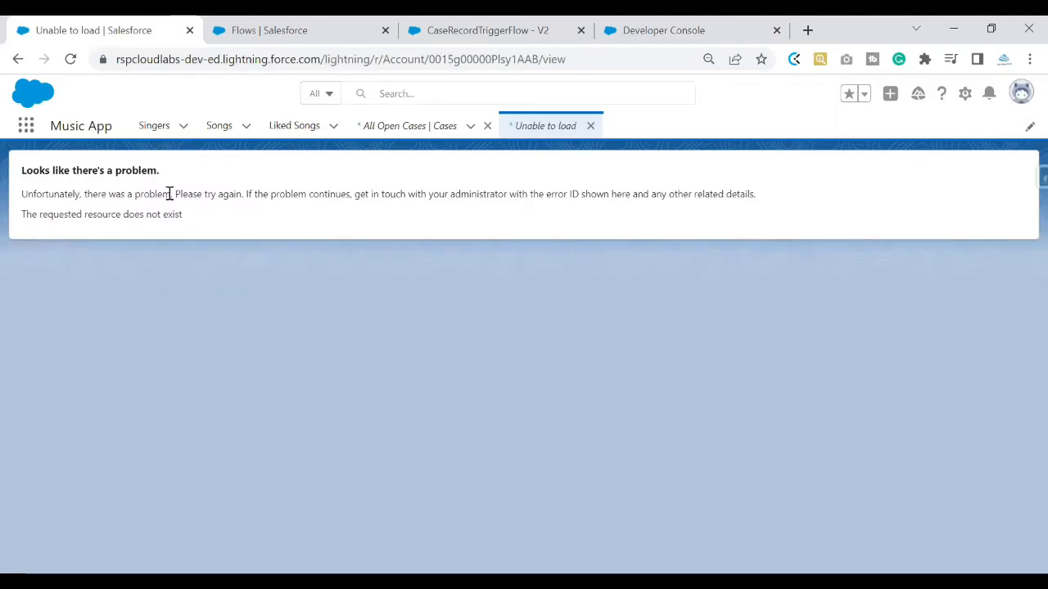
{"action": "left_click", "coordinate": [663, 29]}
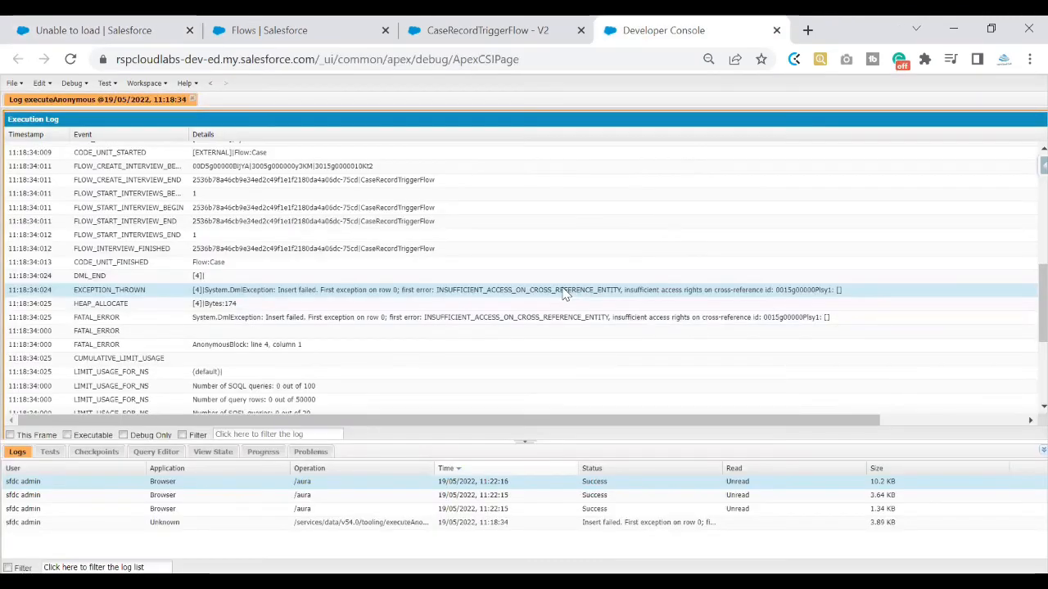
{"action": "mouse_move", "coordinate": [648, 298]}
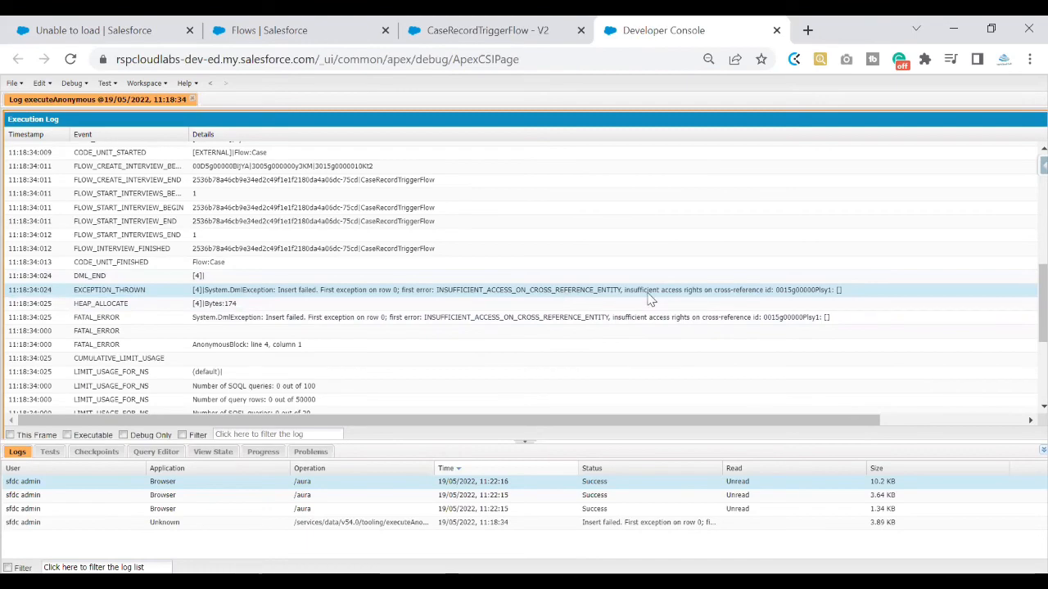
{"action": "left_click", "coordinate": [298, 29]}
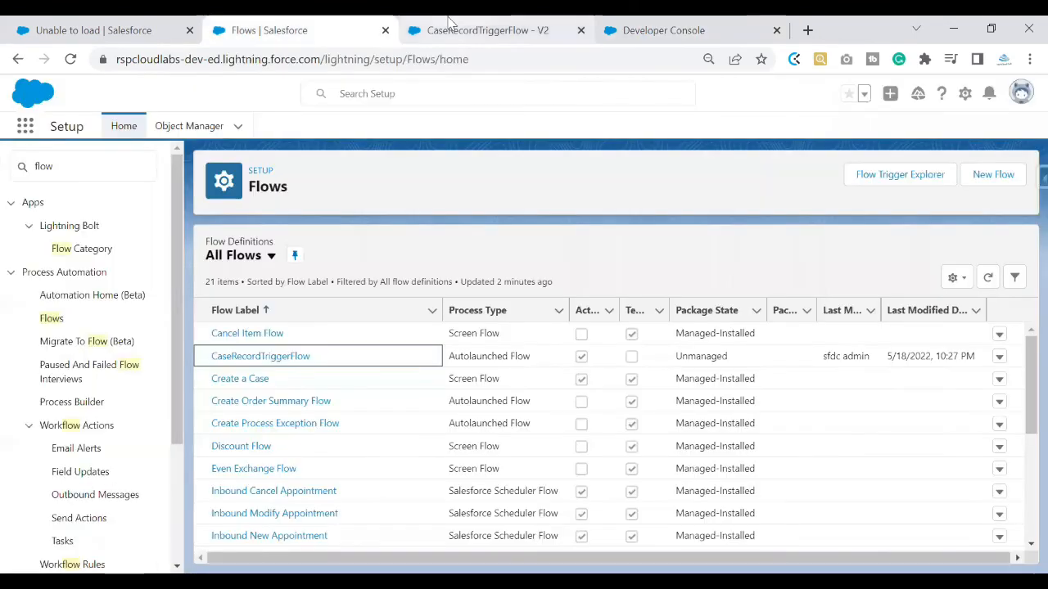